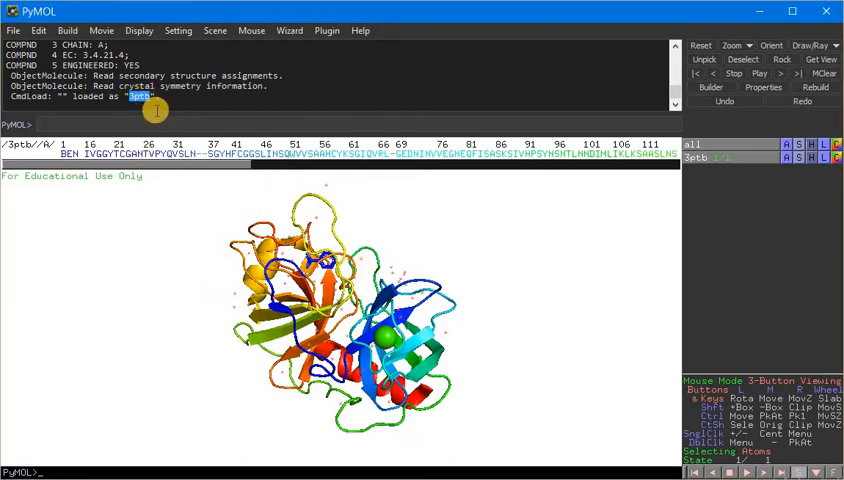
pyautogui.moveTo(214, 238)
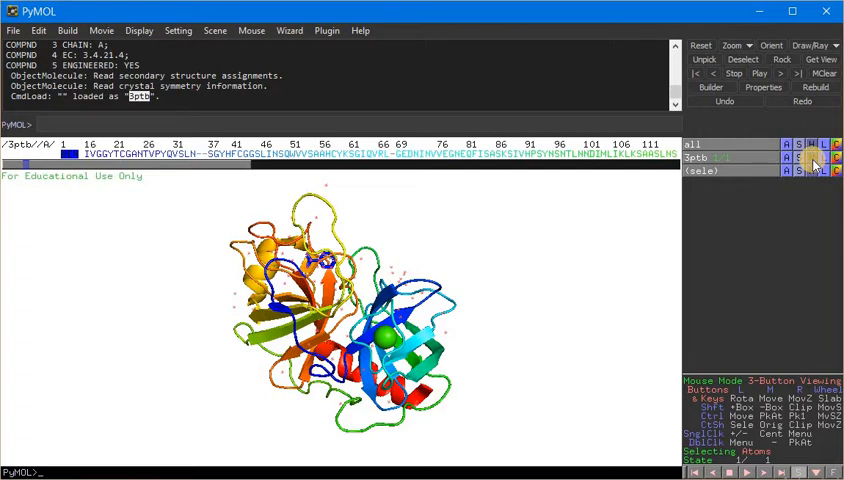
# Step: Hide everything, then show the selected BEN ligand as sticks coloured with a rainbow spectrum
pyautogui.click(814, 158)
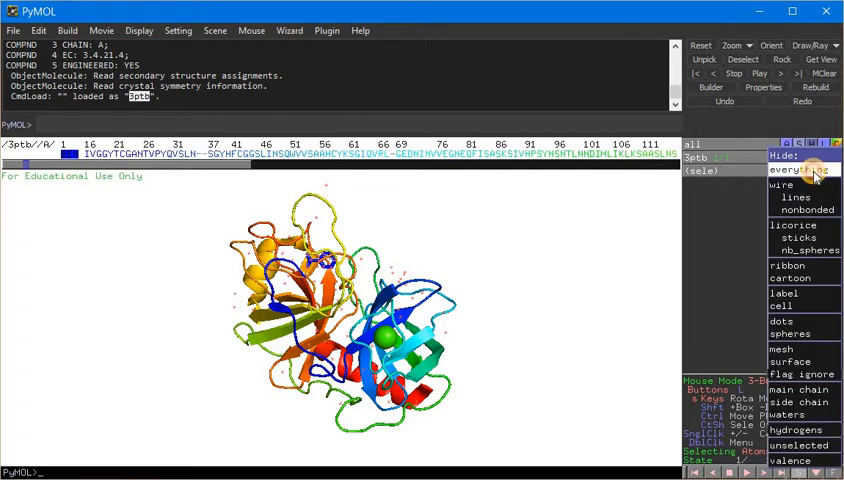
pyautogui.click(788, 178)
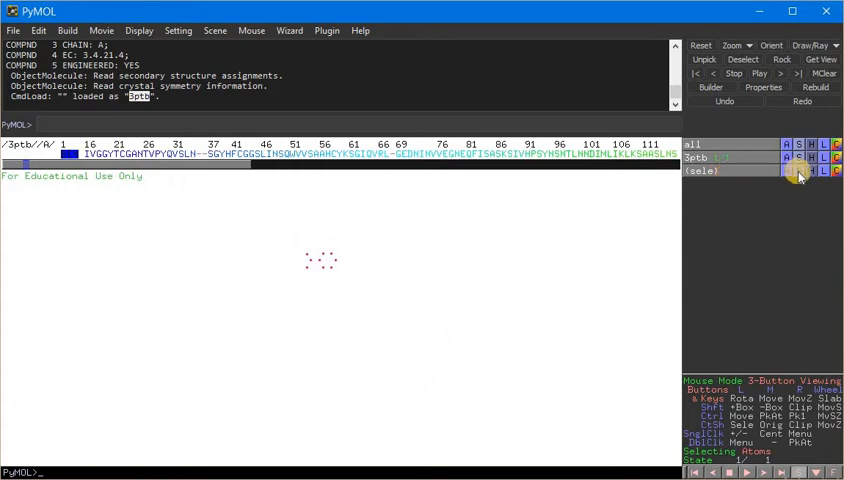
pyautogui.click(798, 170)
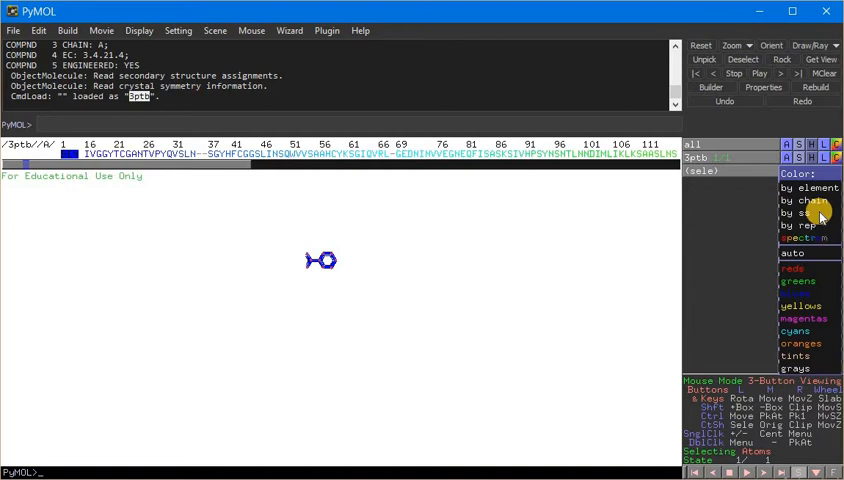
pyautogui.click(794, 188)
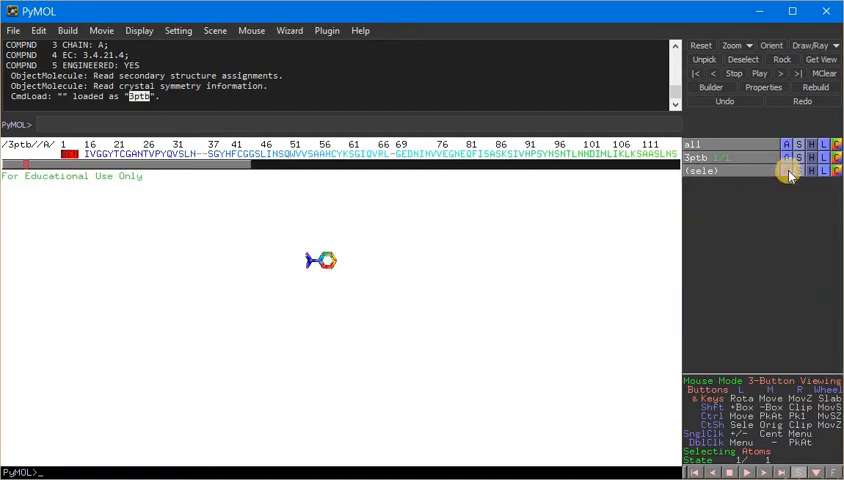
pyautogui.click(788, 170)
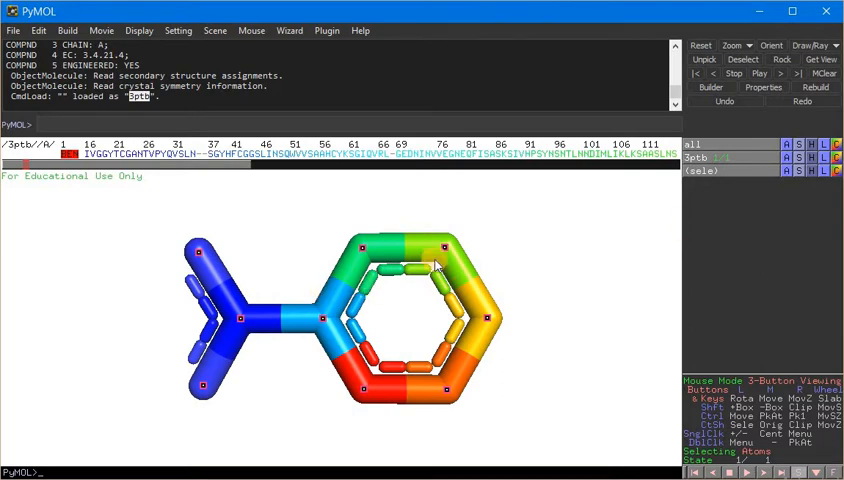
pyautogui.moveTo(448, 256)
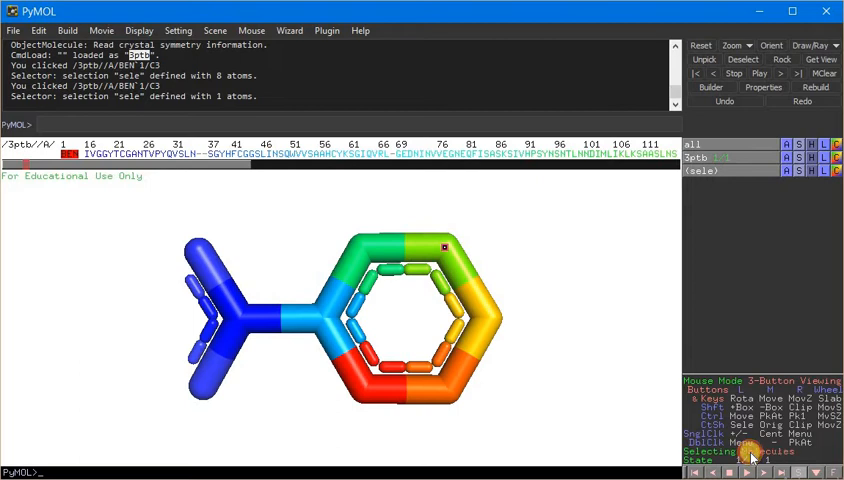
pyautogui.moveTo(738, 456)
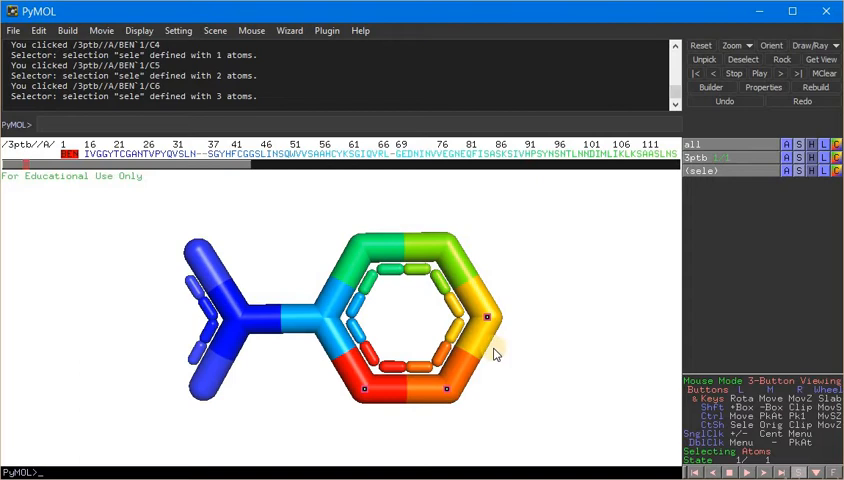
# Step: Pick a ring atom of the ligand so its name is reported in the console
pyautogui.click(362, 392)
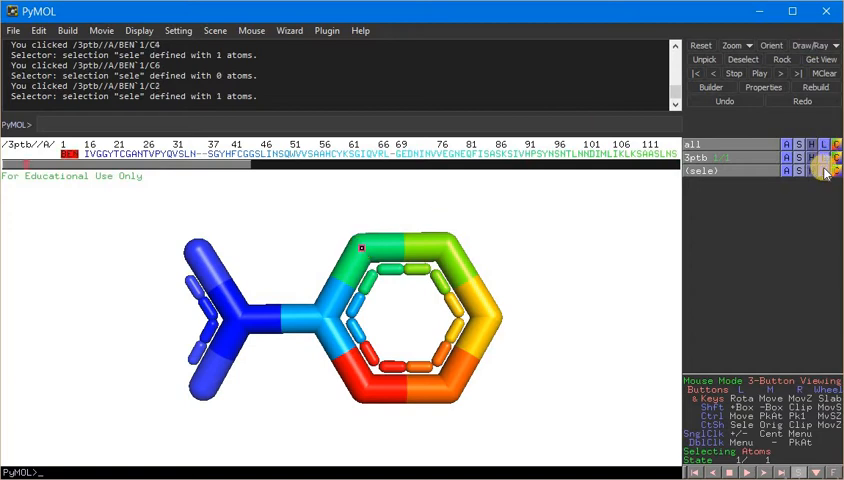
# Step: Pick the C2 ring atom of BEN so the selection holds that single atom
pyautogui.click(820, 170)
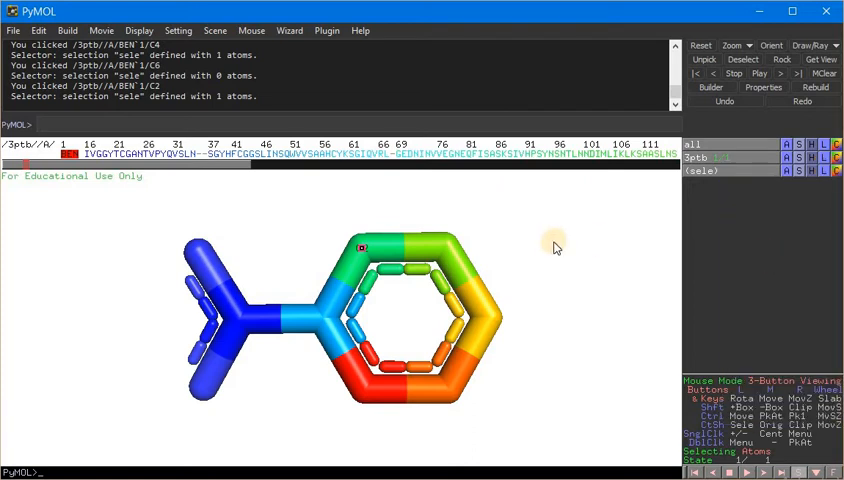
pyautogui.click(376, 252)
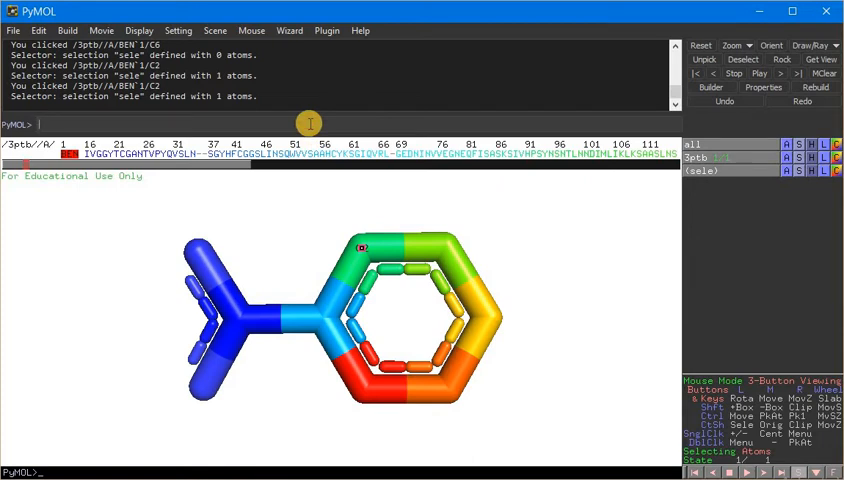
# Step: Enter xyz=cmd.get_coords('sele',1) to store the C2 atom's coordinates in xyz
pyautogui.write('x')
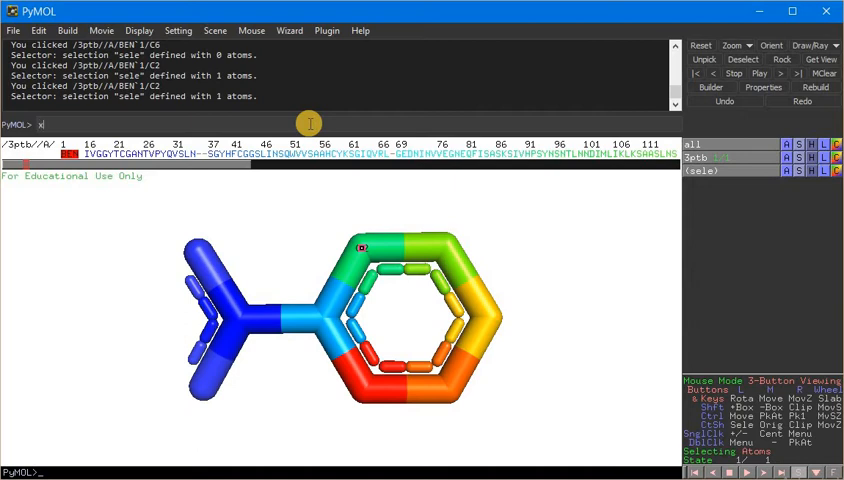
pyautogui.write('xyz=')
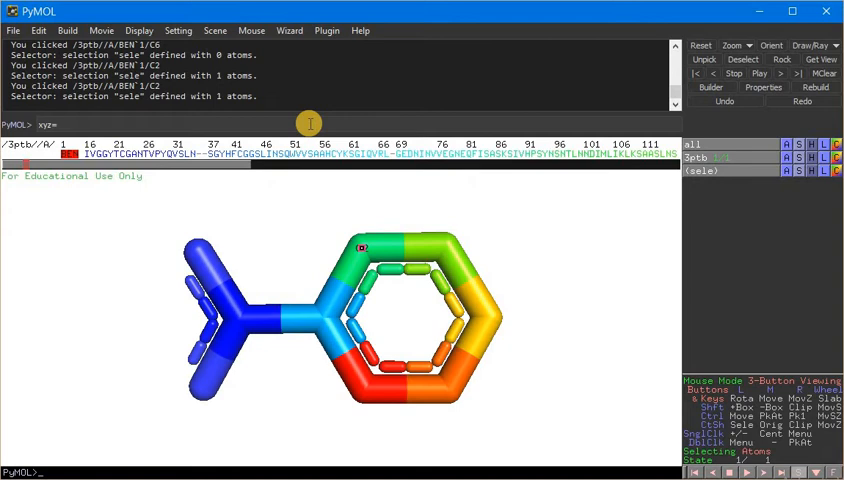
pyautogui.write('cm')
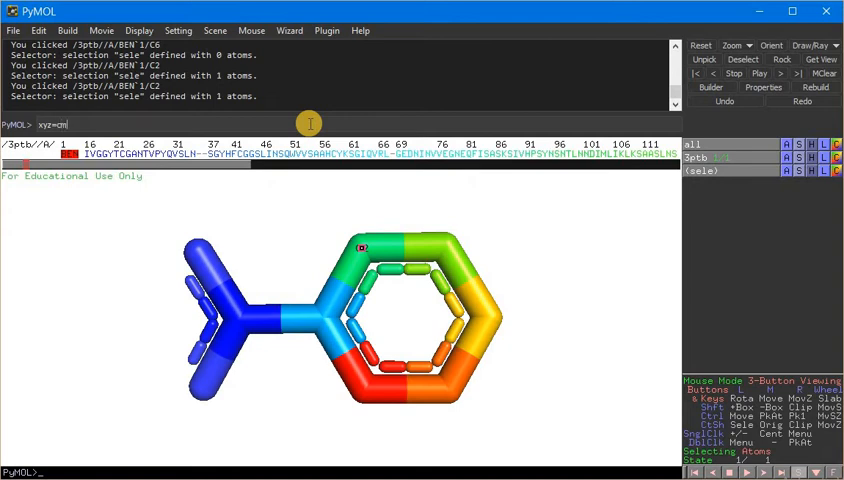
pyautogui.write('d.g')
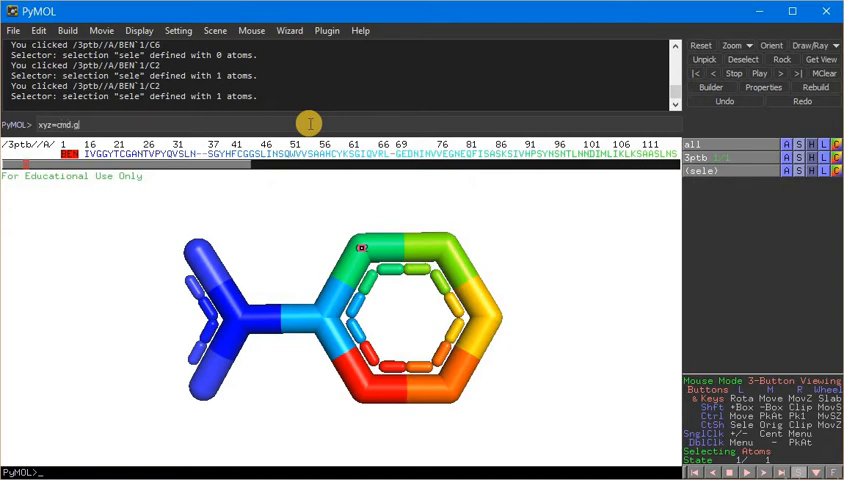
pyautogui.write('et_')
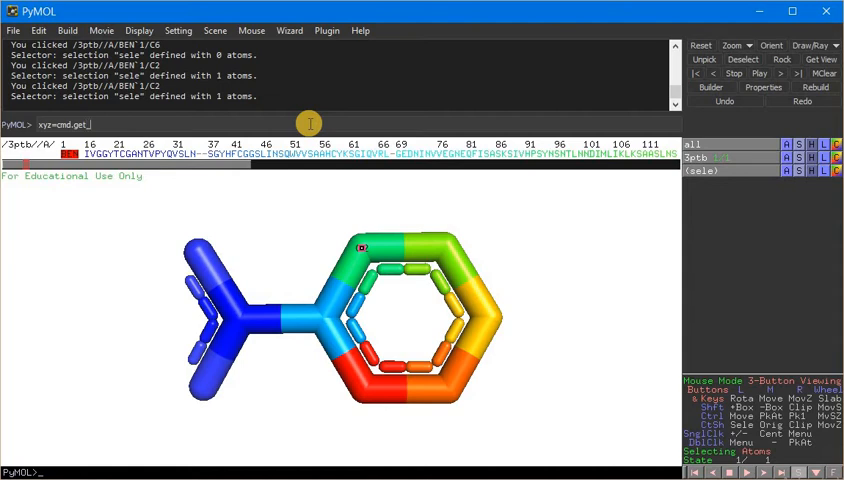
pyautogui.write('oo')
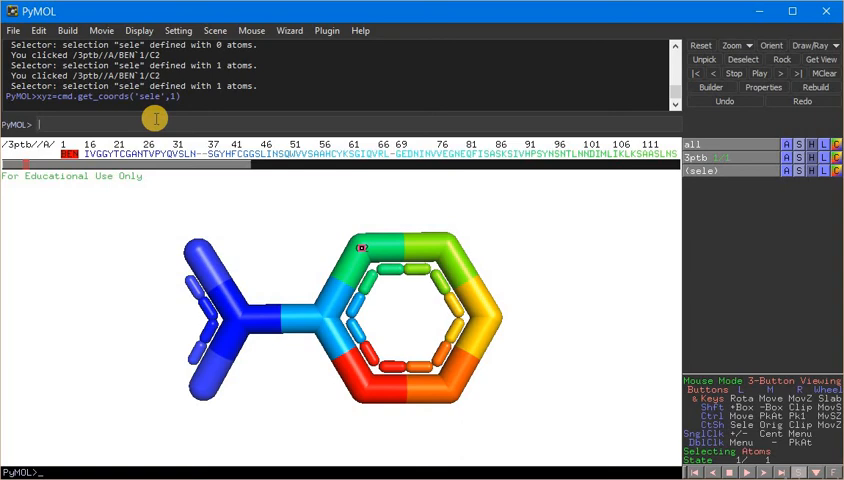
# Step: Run print xyz so the console shows the C2 coordinates (about -2.1, 15.7, 16.8)
pyautogui.write('print')
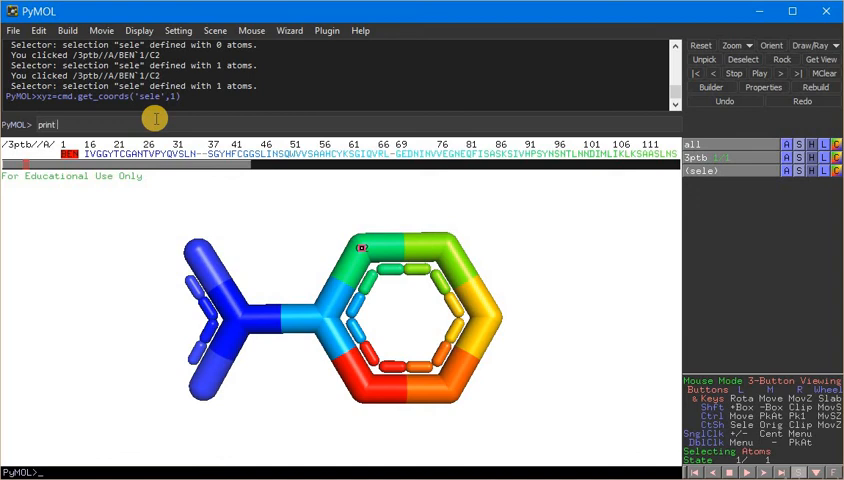
pyautogui.write('.xyz')
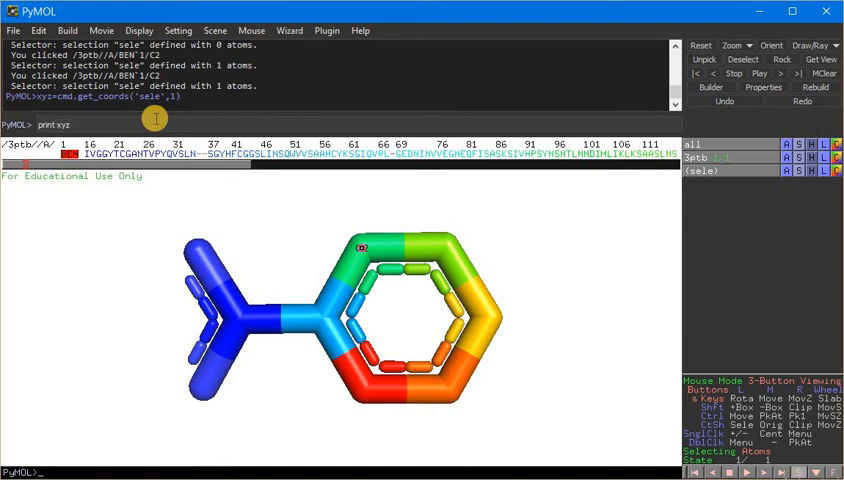
pyautogui.press('Return')
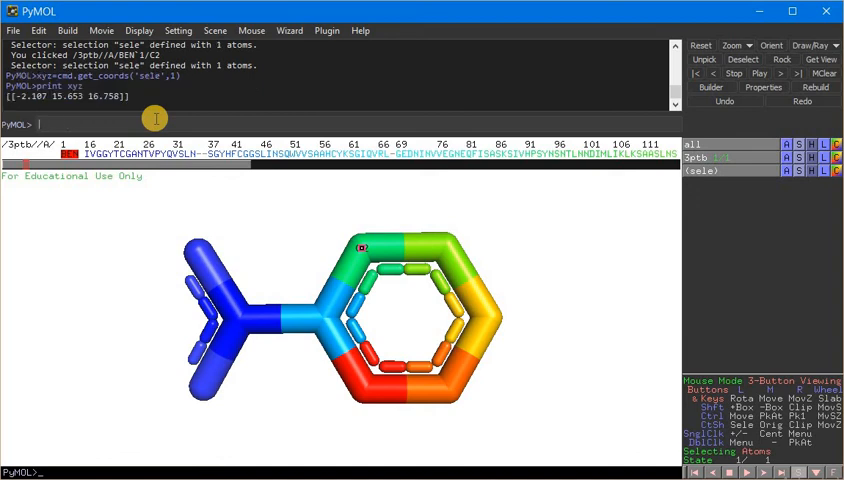